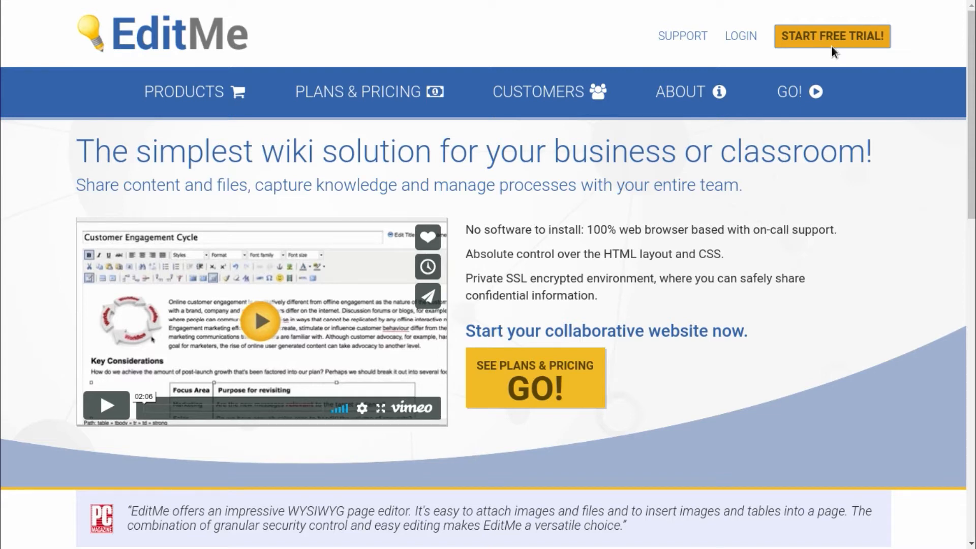
# Start an EditMe free trial and create the new wiki site from the filled-in form
pyautogui.click(832, 35)
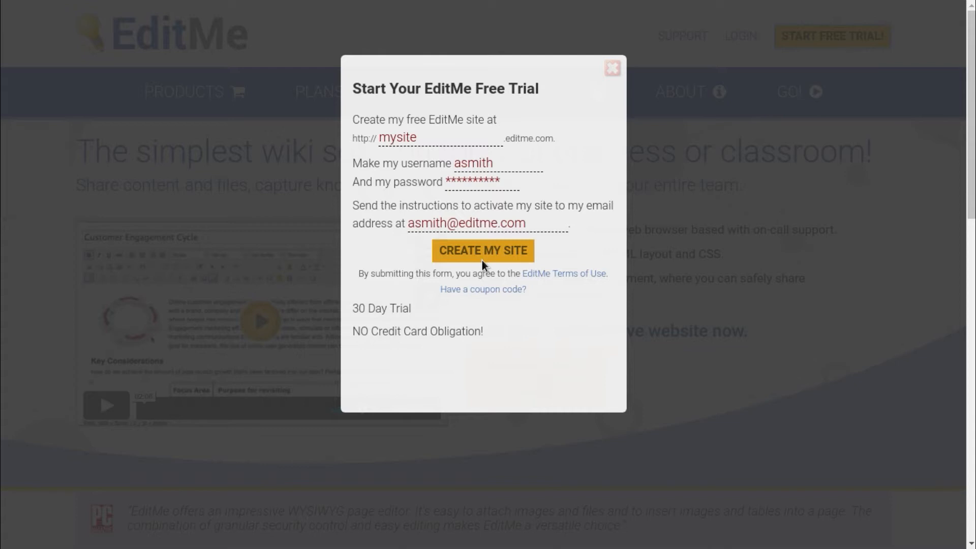
pyautogui.click(482, 251)
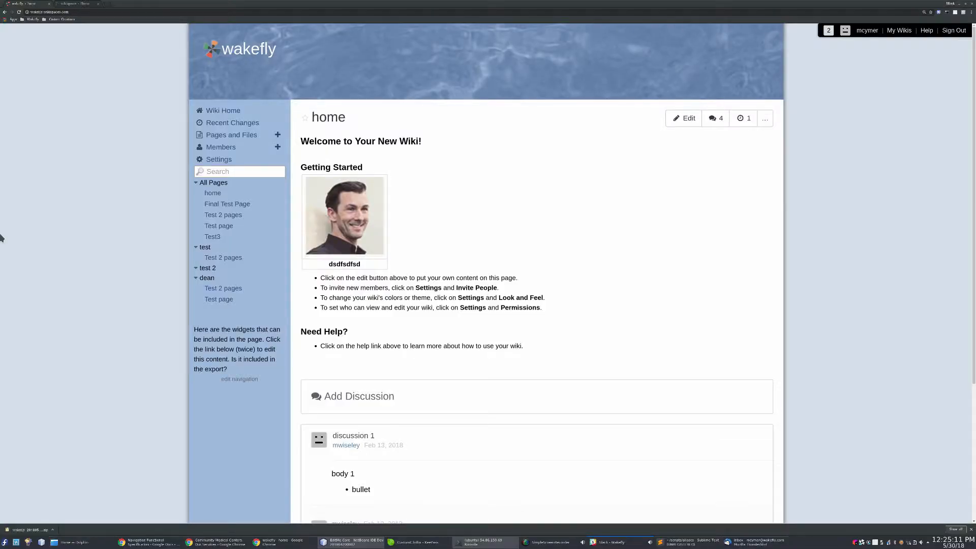
pyautogui.moveTo(221, 171)
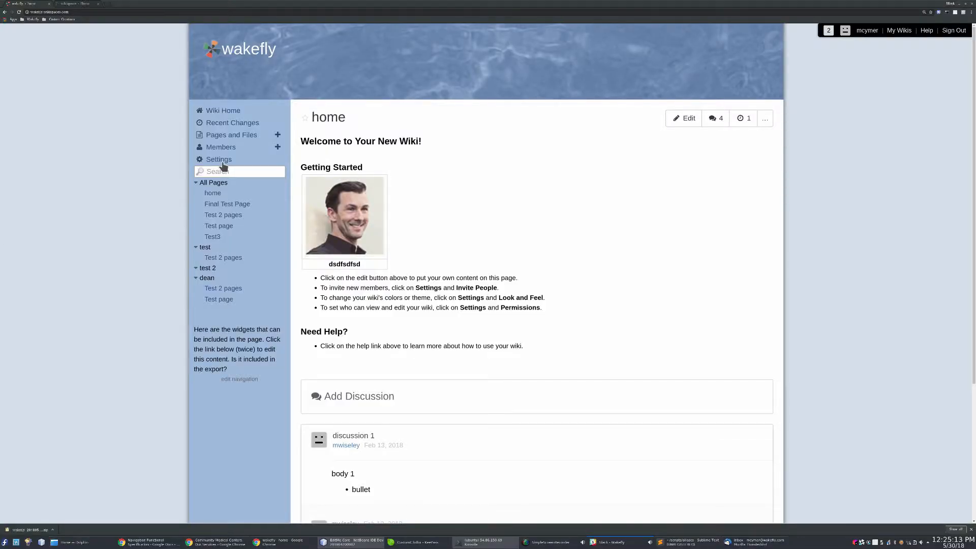
# In Wikispaces Settings > Exports / Backups, set up an HTML export packaged as a Windows .zip
pyautogui.click(218, 158)
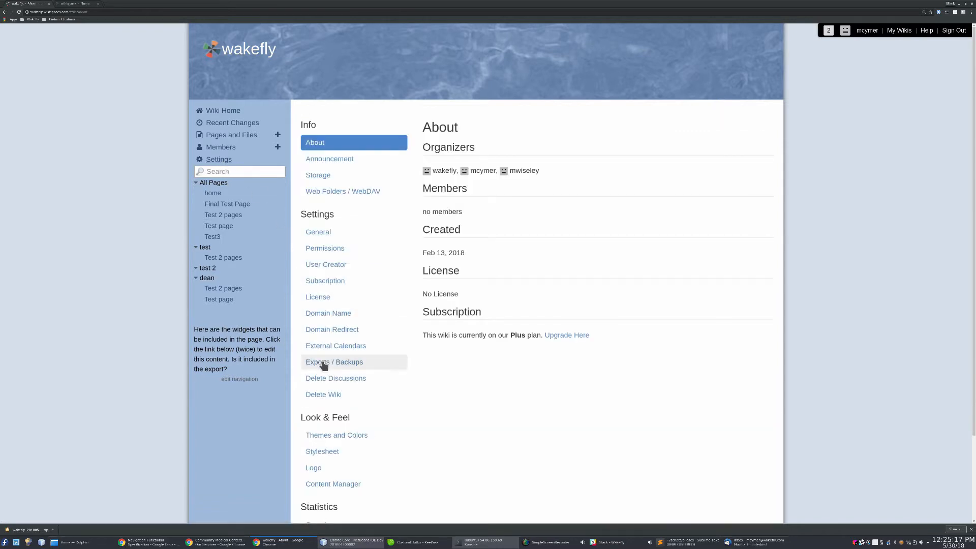
pyautogui.click(333, 362)
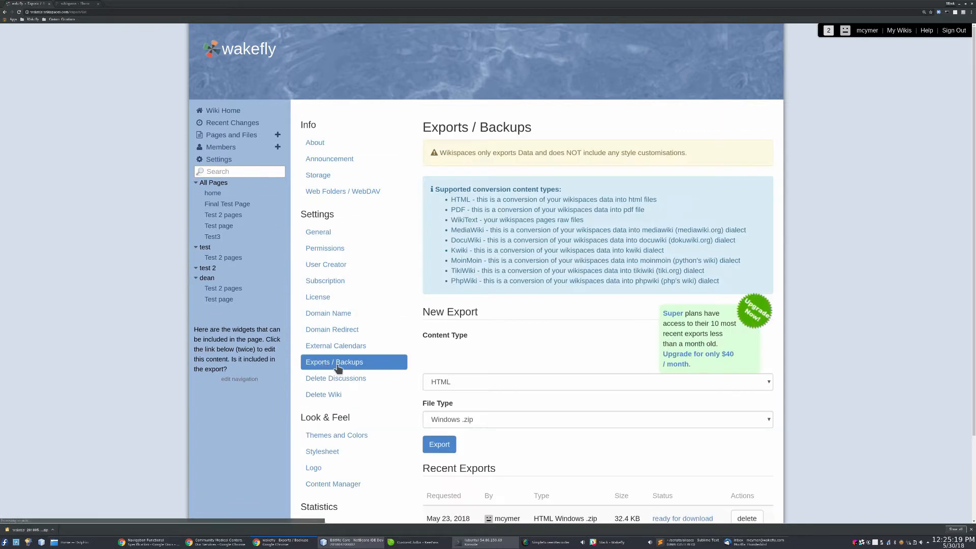
pyautogui.click(596, 381)
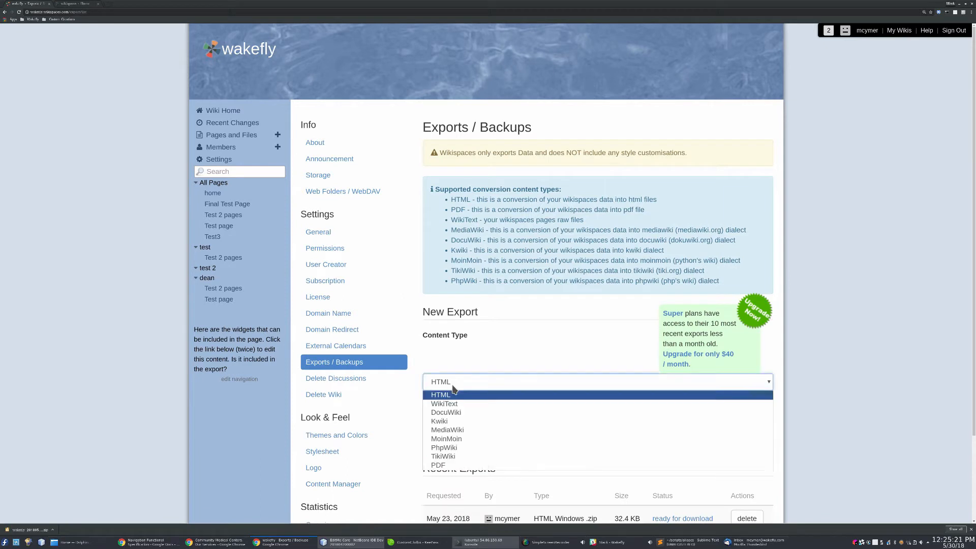
pyautogui.click(441, 395)
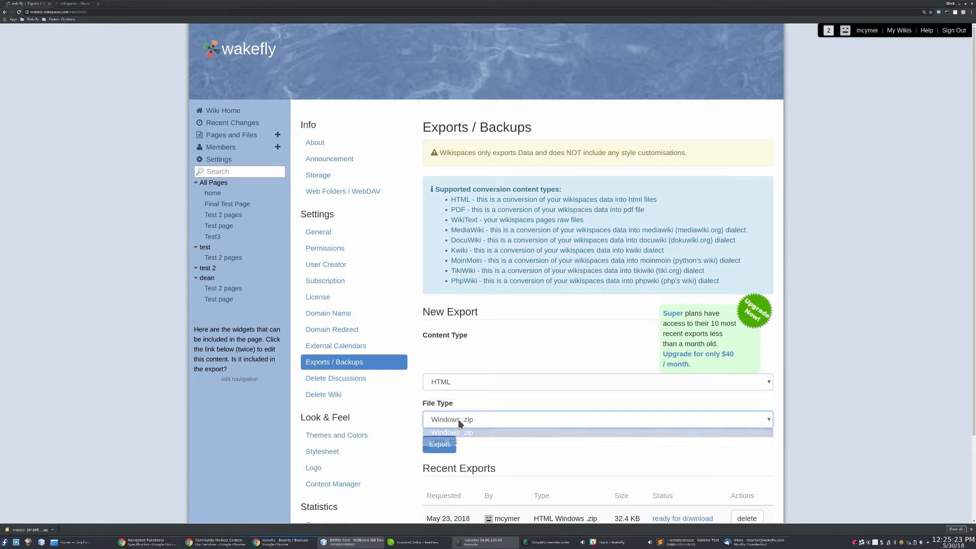
pyautogui.click(452, 432)
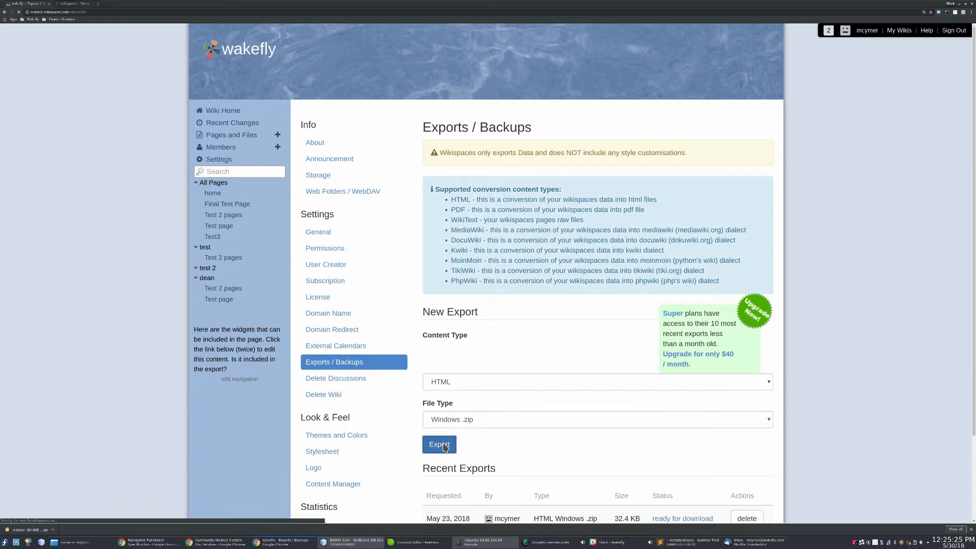
# Submit the HTML zip export and return to Recent Exports, where it shows as pending
pyautogui.click(440, 444)
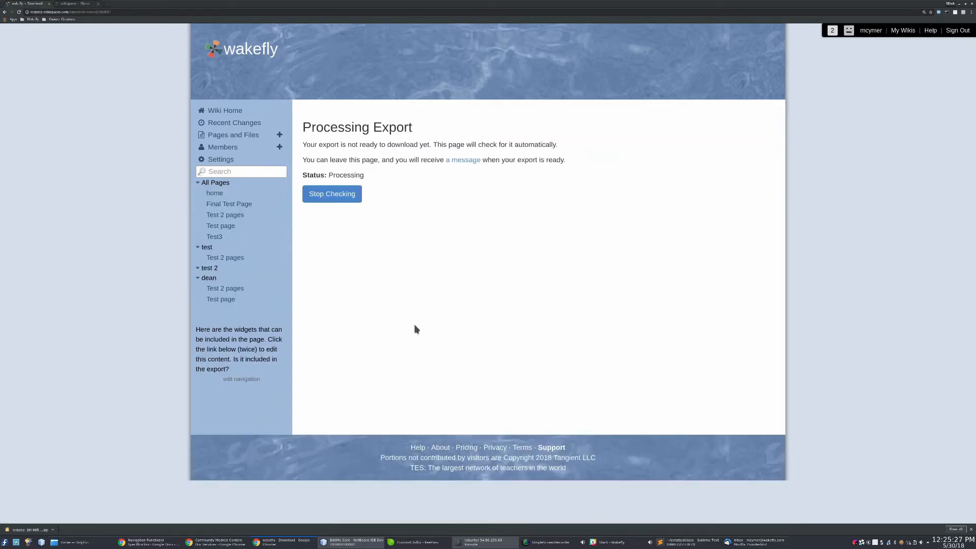
pyautogui.moveTo(249, 216)
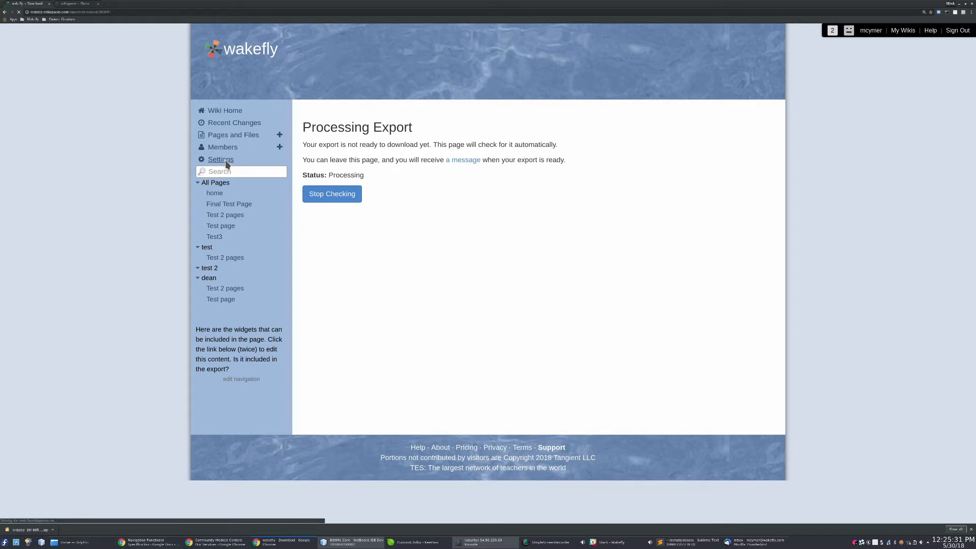
pyautogui.click(219, 160)
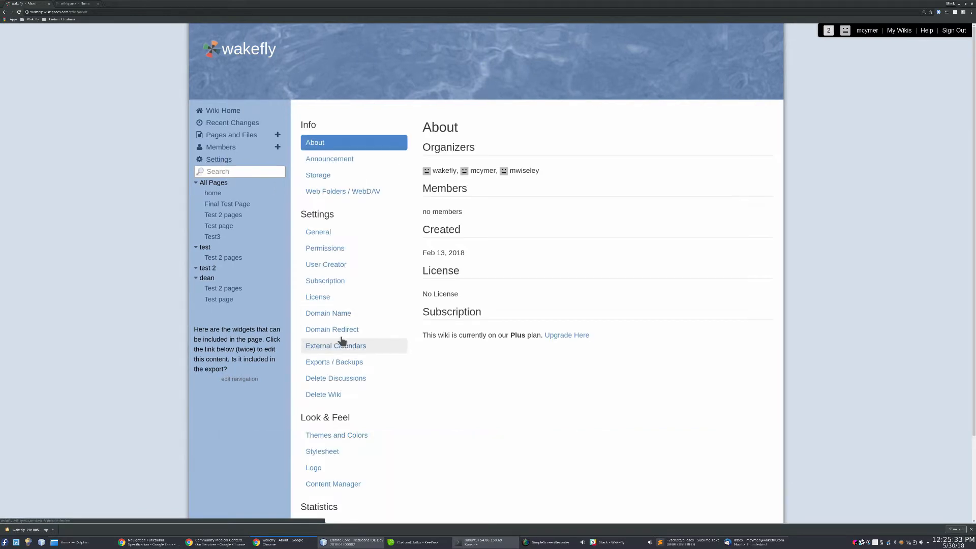
pyautogui.moveTo(334, 362)
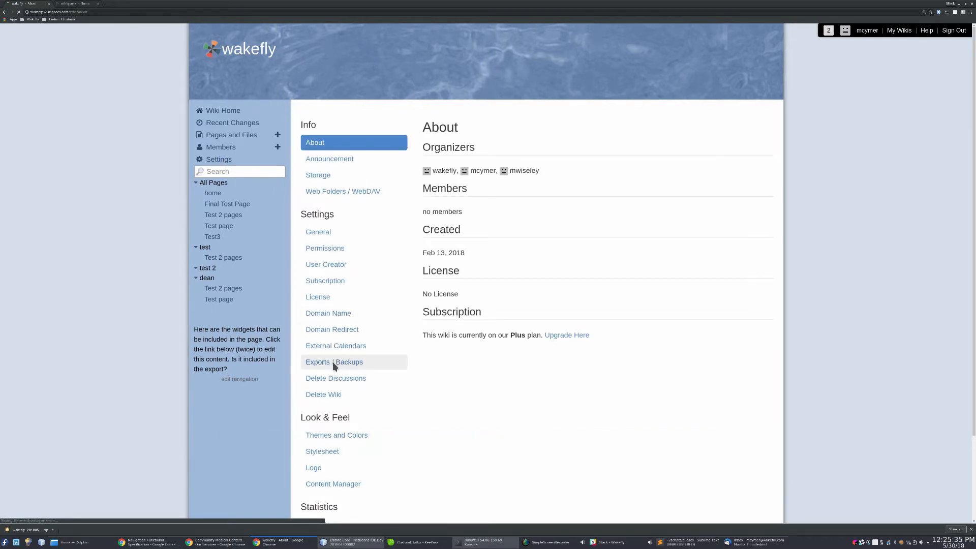
pyautogui.click(333, 362)
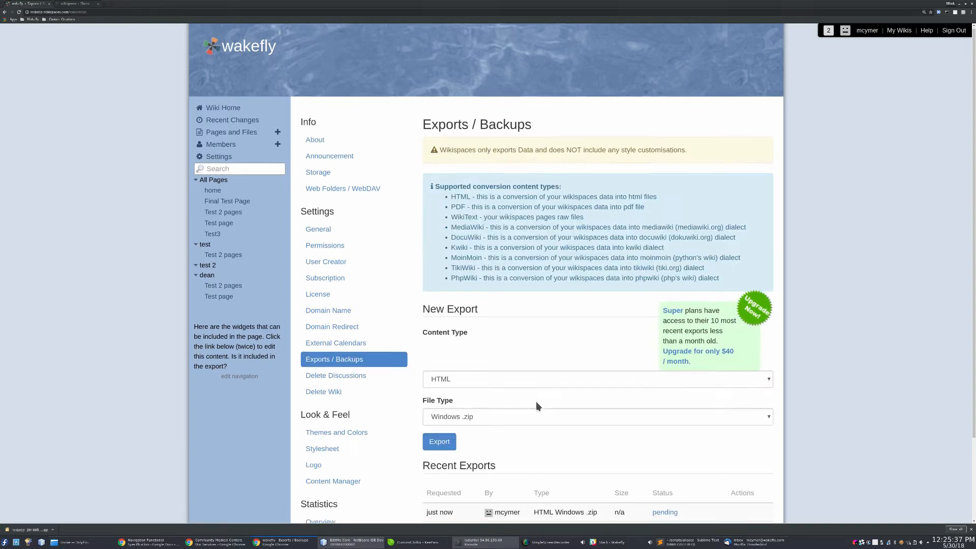
pyautogui.scroll(-3)
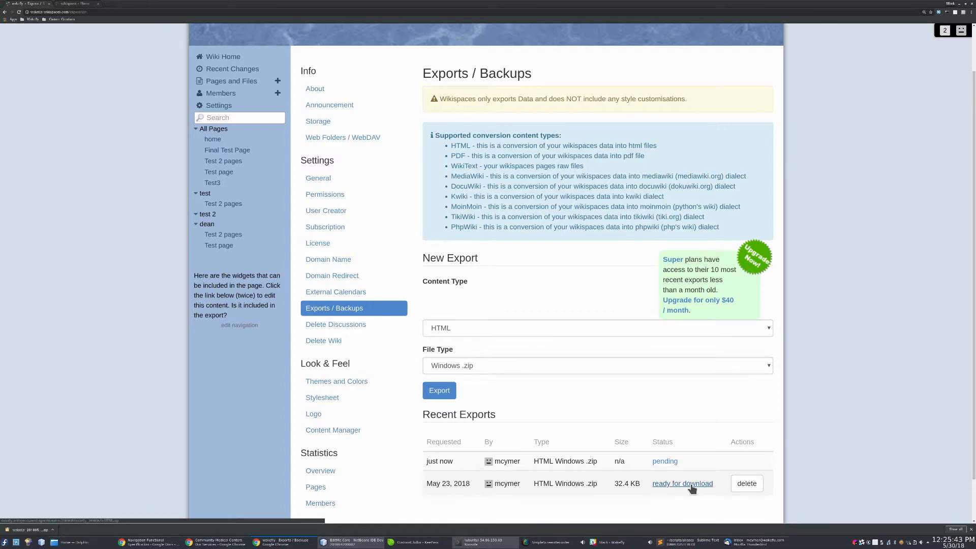
# Download the ready May 23 HTML Windows .zip export and save it to disk
pyautogui.click(682, 483)
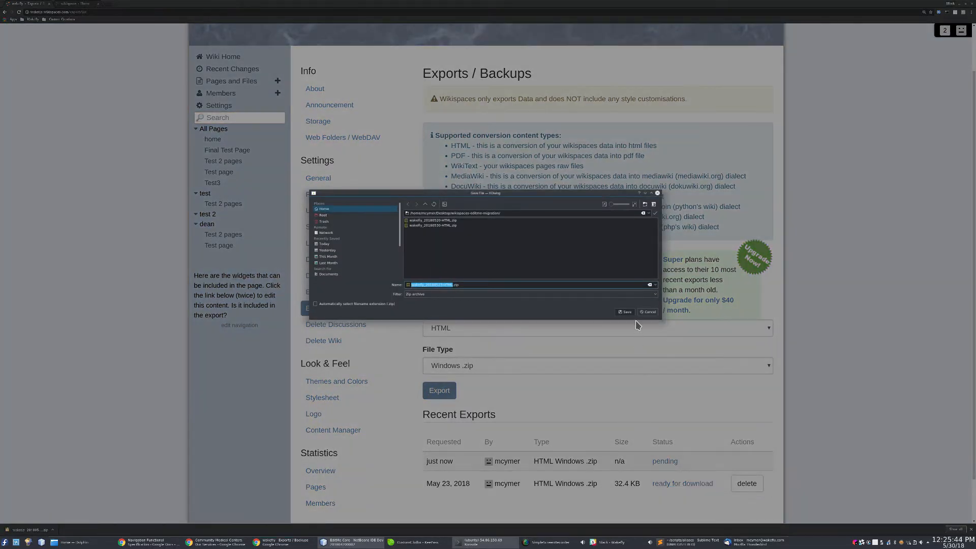
pyautogui.click(624, 312)
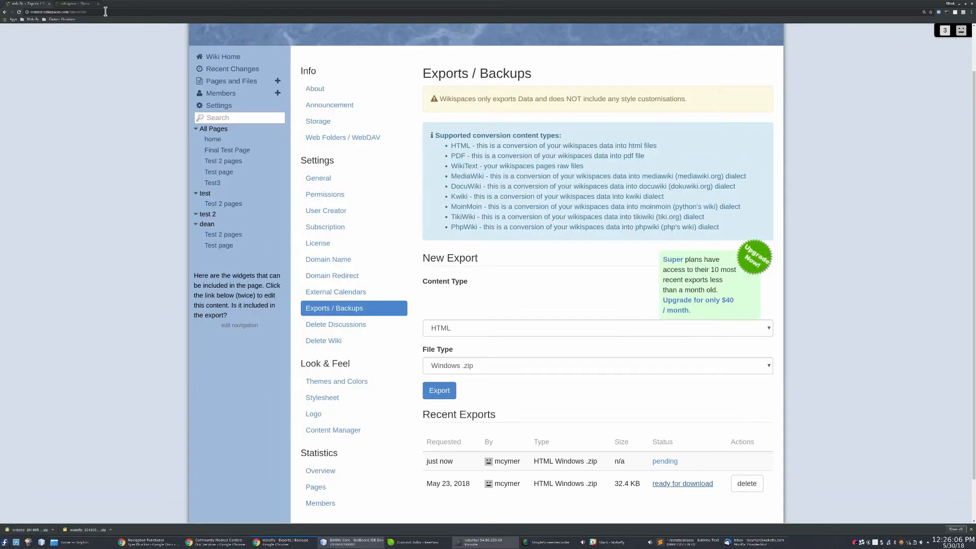
# Log in to the new wikispaces EditMe site and reach its Site Administration Dashboard
pyautogui.click(74, 4)
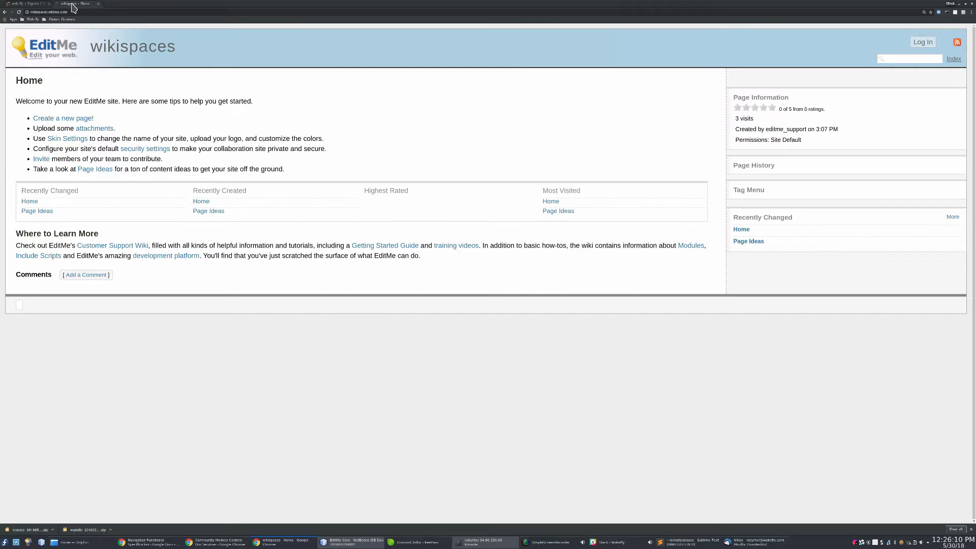
pyautogui.moveTo(853, 59)
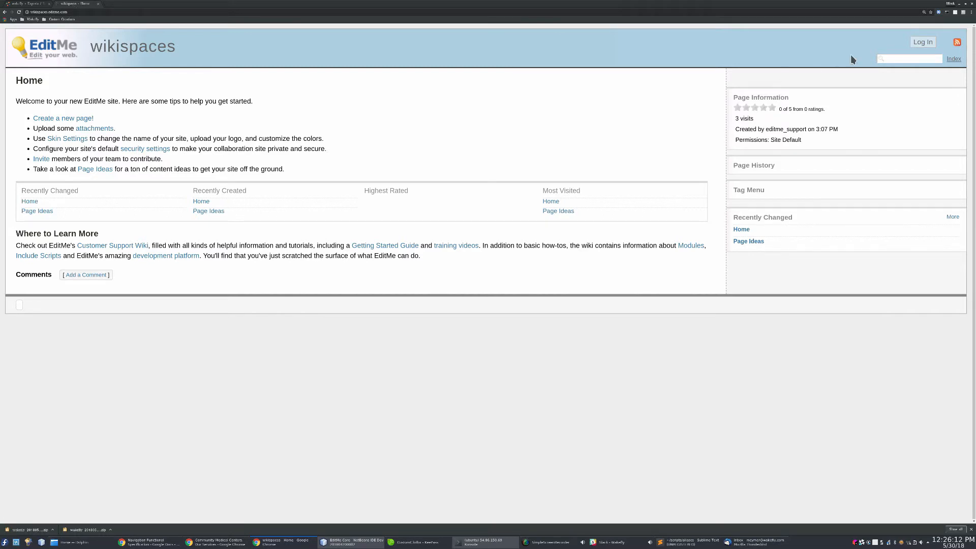
pyautogui.click(922, 42)
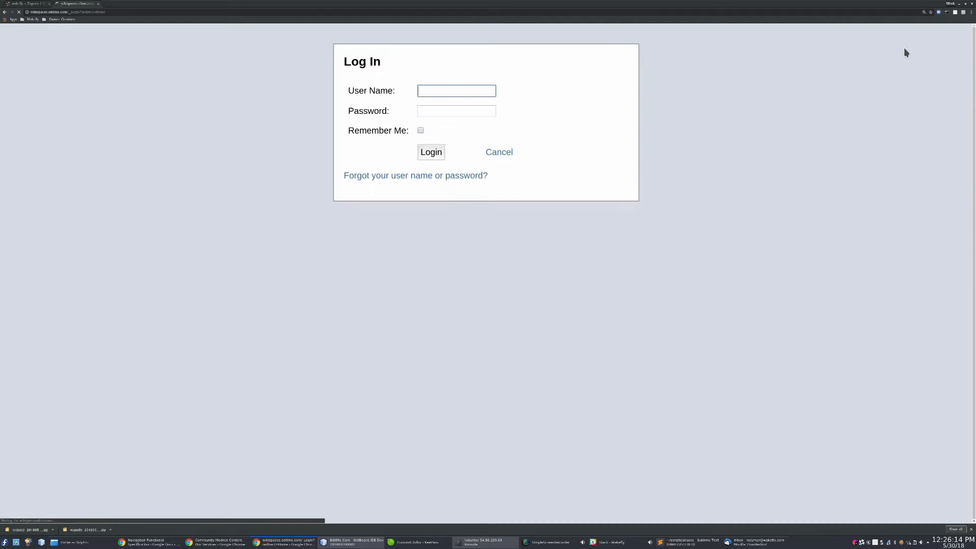
pyautogui.click(431, 152)
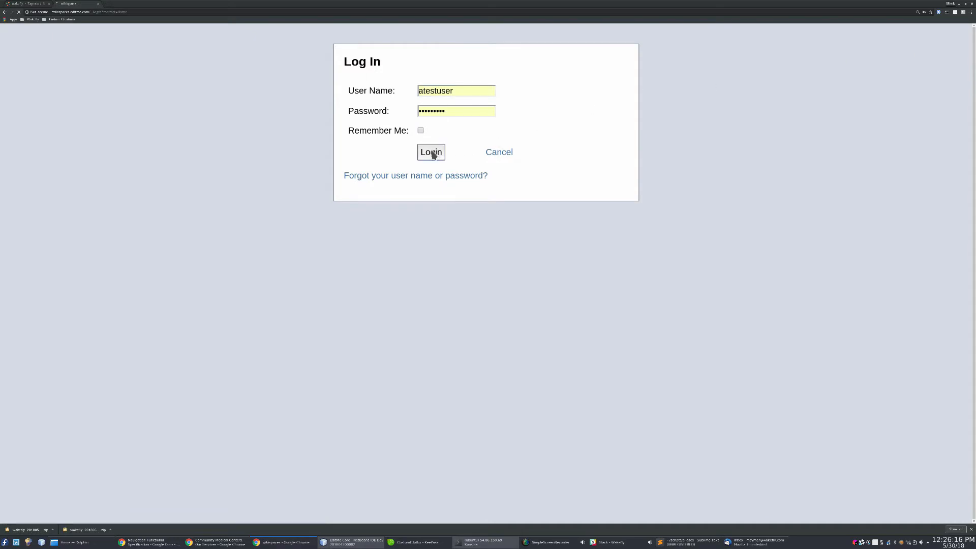
pyautogui.click(431, 151)
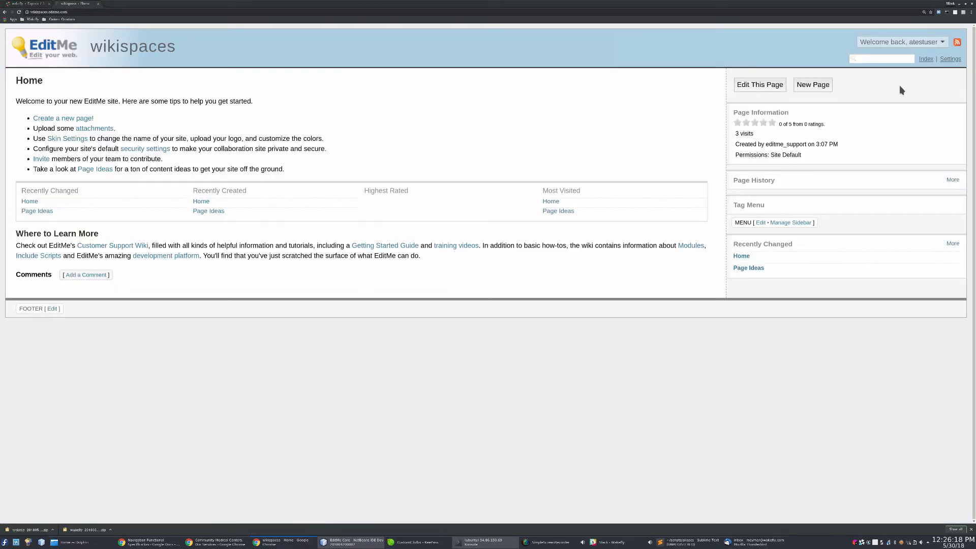
pyautogui.click(950, 59)
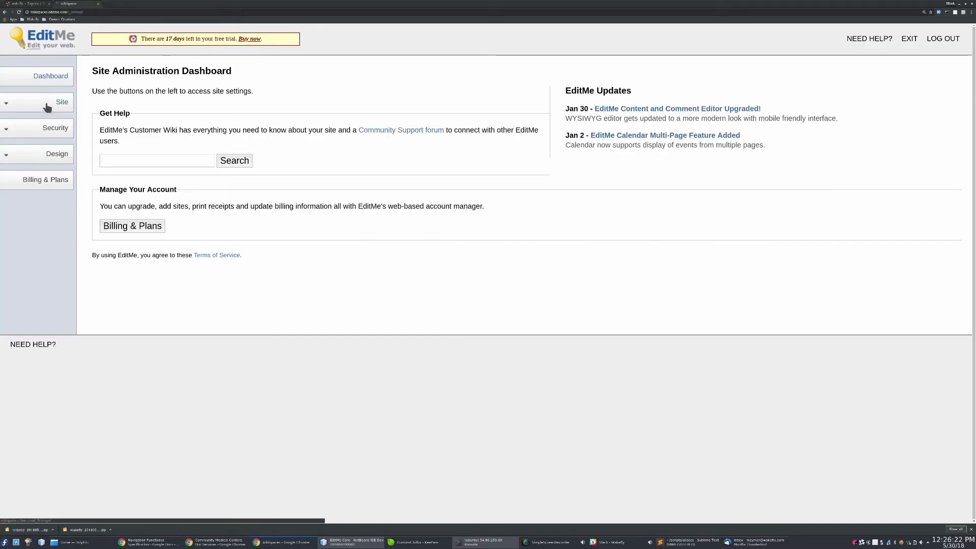
# From Site > Modules install Import Wikispace Module 1.5 and go to its ImportWikispace page
pyautogui.click(62, 102)
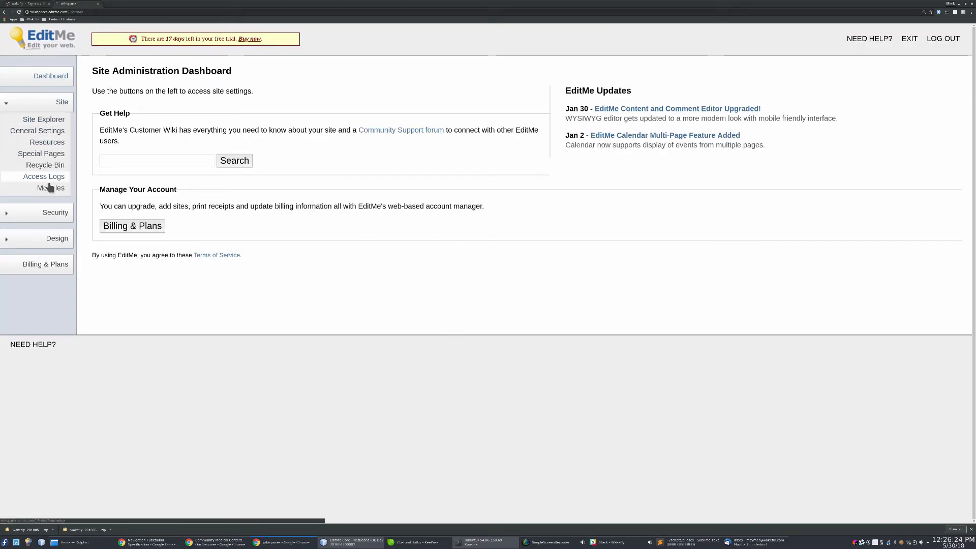
pyautogui.click(51, 188)
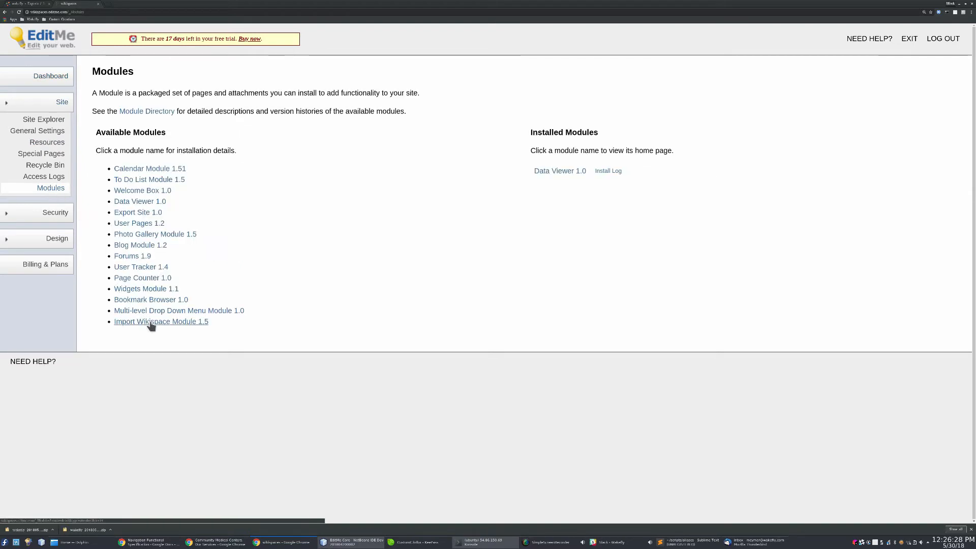
pyautogui.click(160, 321)
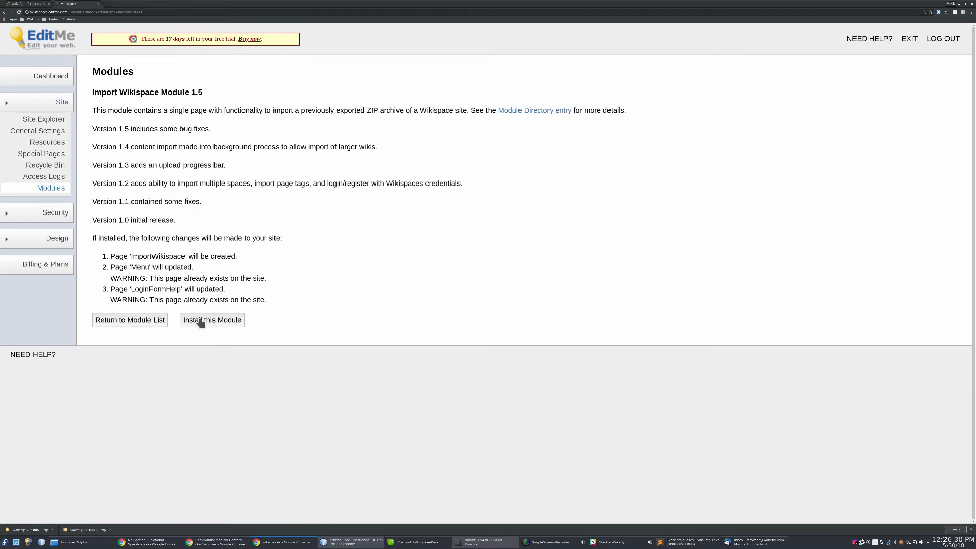
pyautogui.click(211, 319)
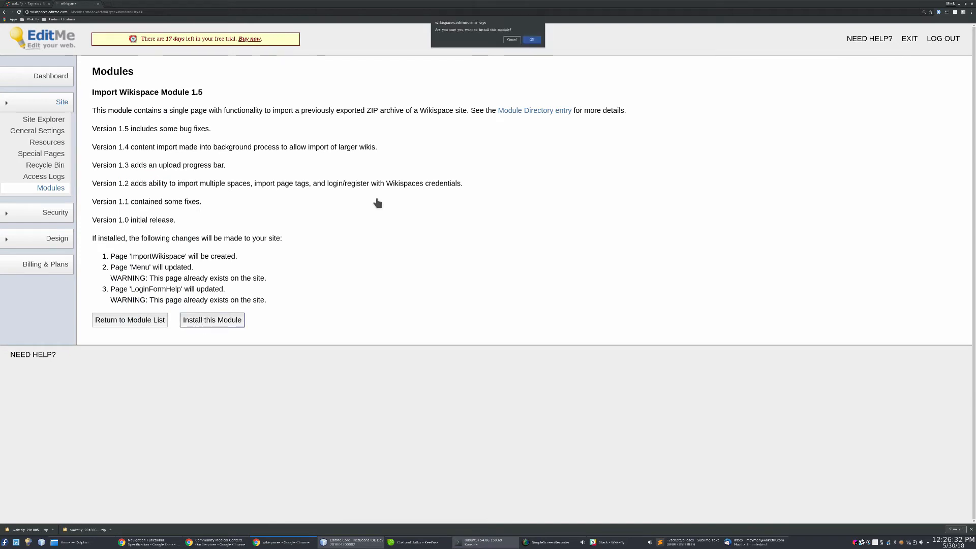
pyautogui.click(531, 39)
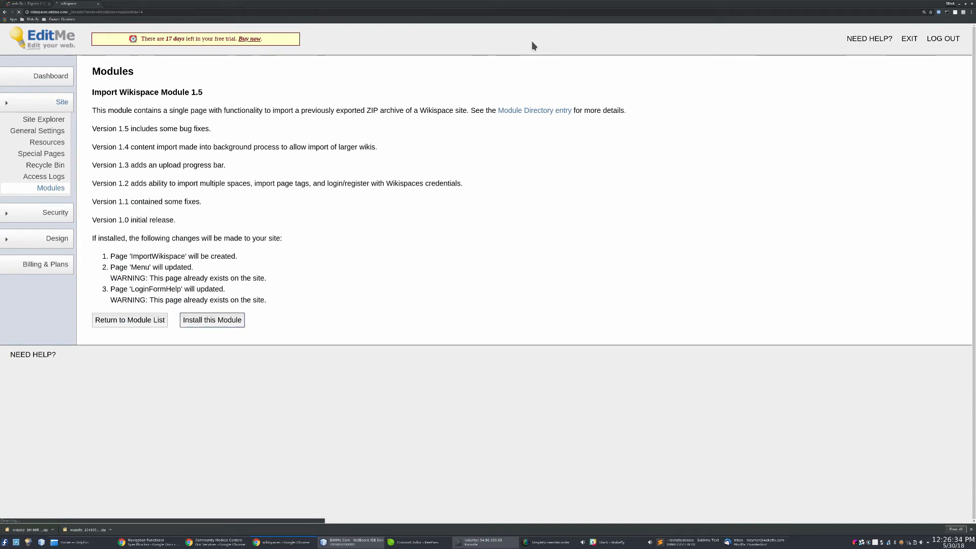
pyautogui.click(212, 319)
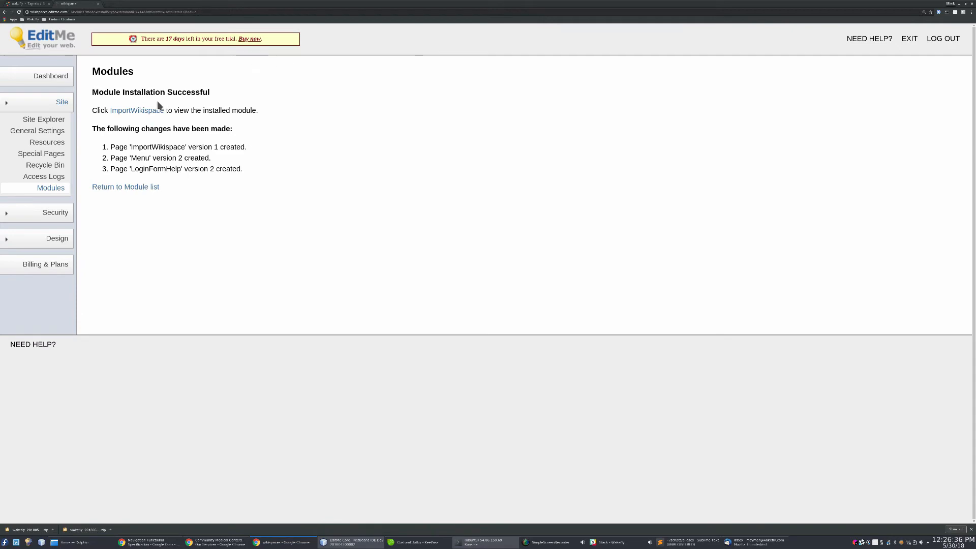
pyautogui.click(137, 110)
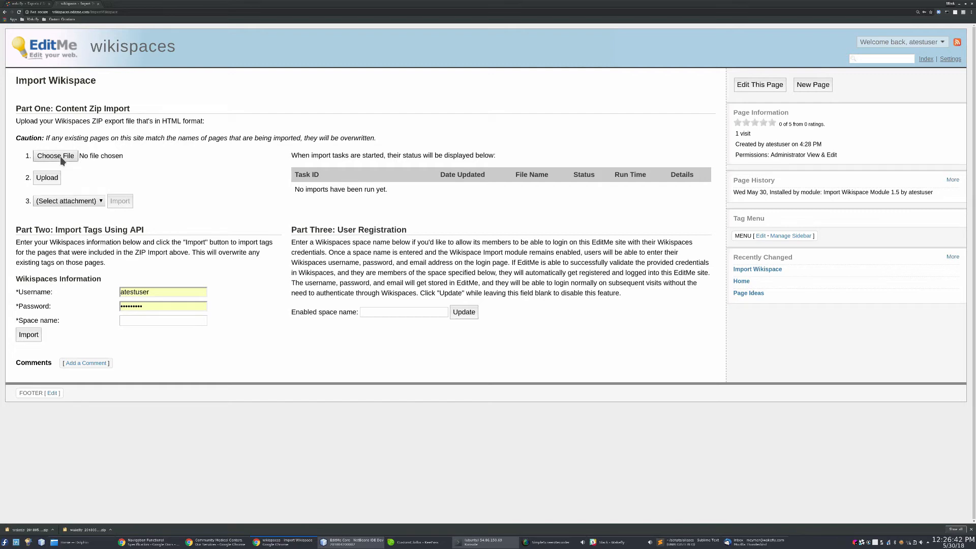
# Choose the wakefly HTML export zip from the migration folder and upload it for import
pyautogui.click(55, 155)
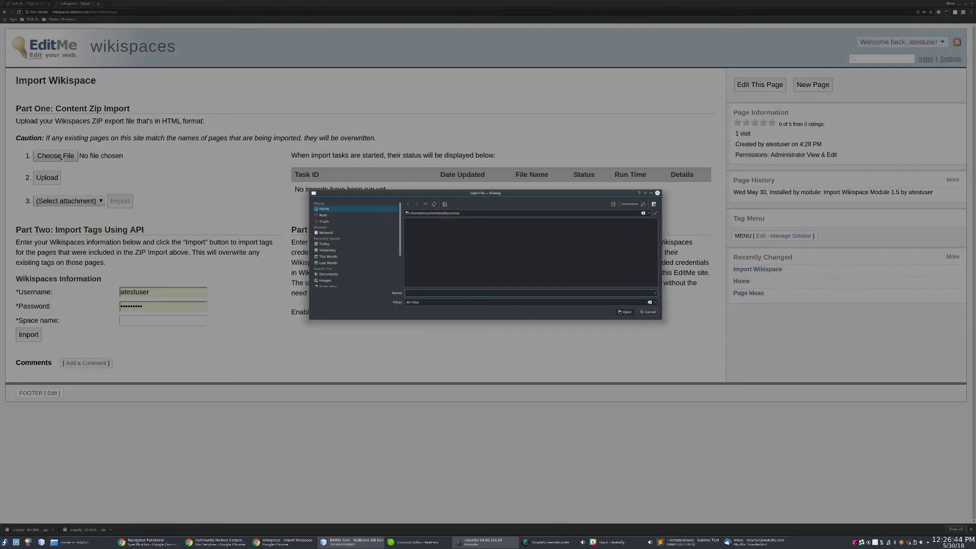
pyautogui.click(323, 209)
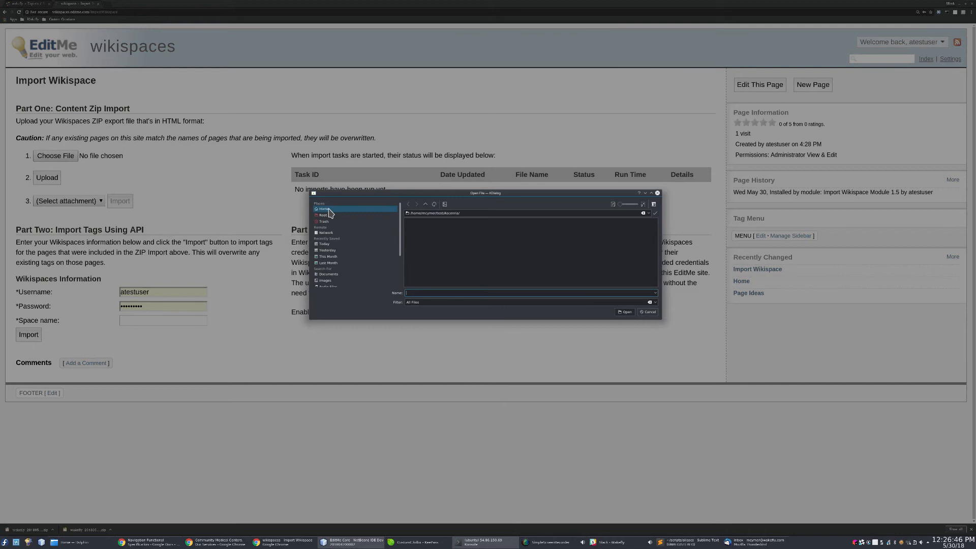
pyautogui.click(324, 209)
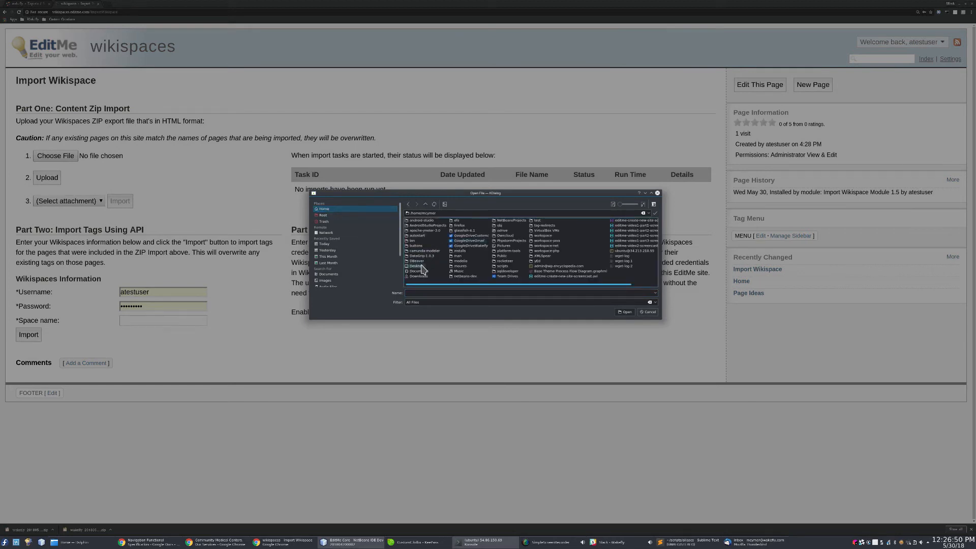
pyautogui.doubleClick(416, 266)
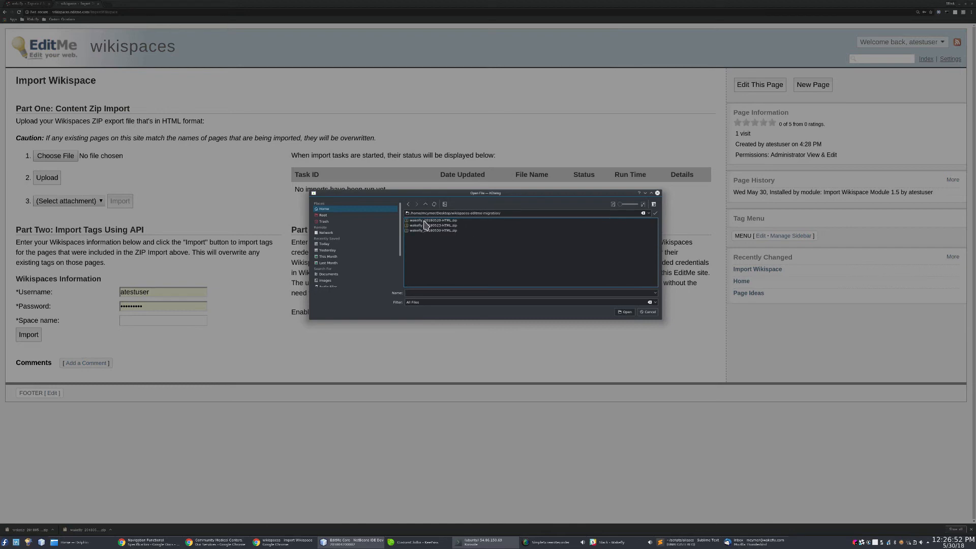
pyautogui.click(429, 225)
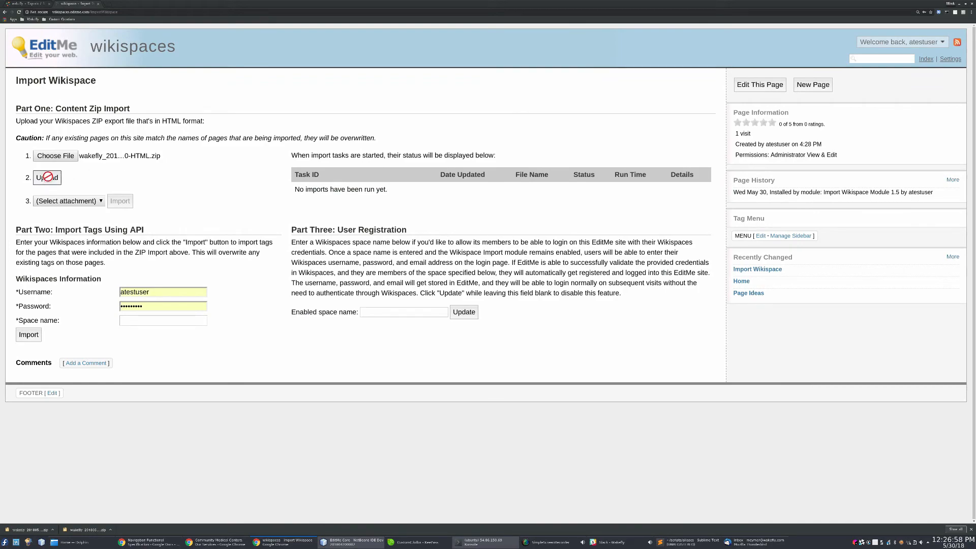
pyautogui.click(46, 177)
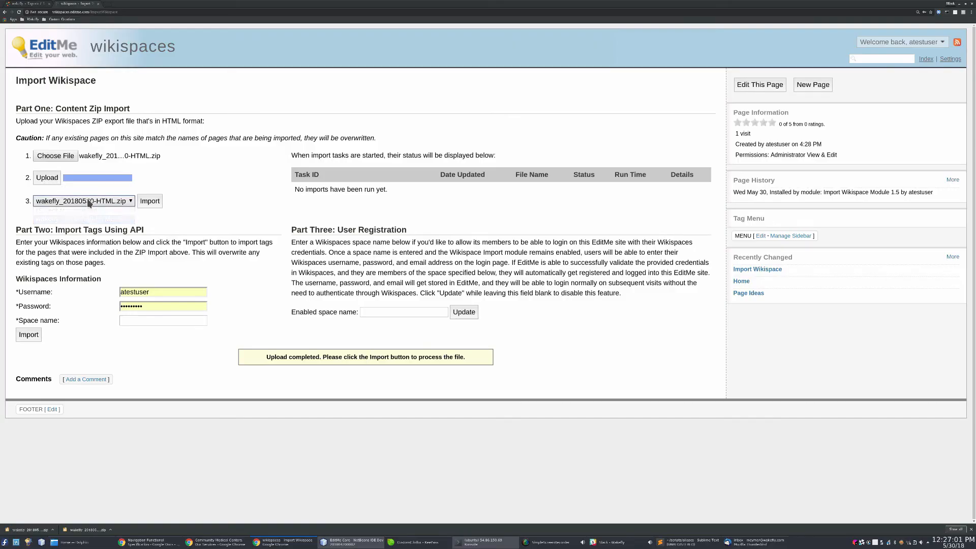
# Import the uploaded wakefly zip, creating the import task for its pages, comments, menu items and attachments
pyautogui.click(149, 201)
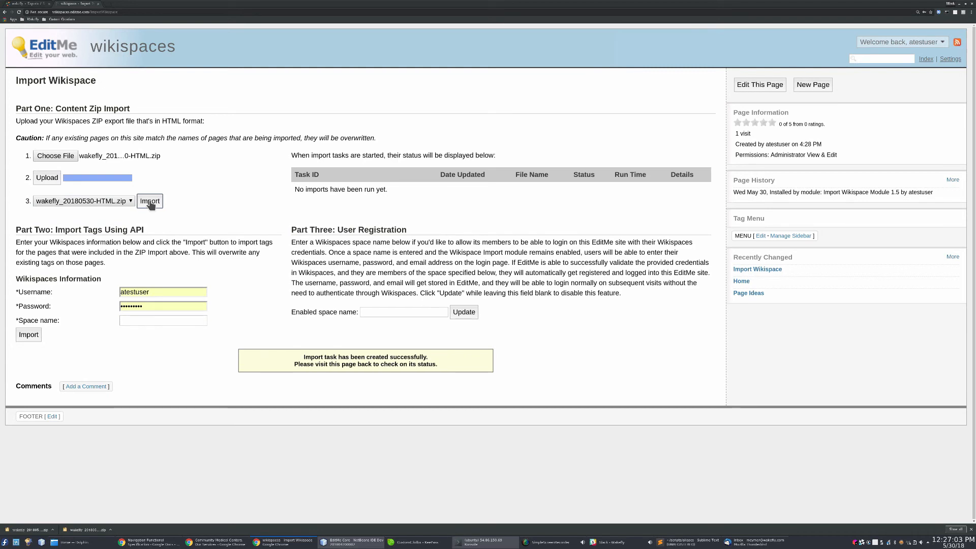
pyautogui.moveTo(20, 15)
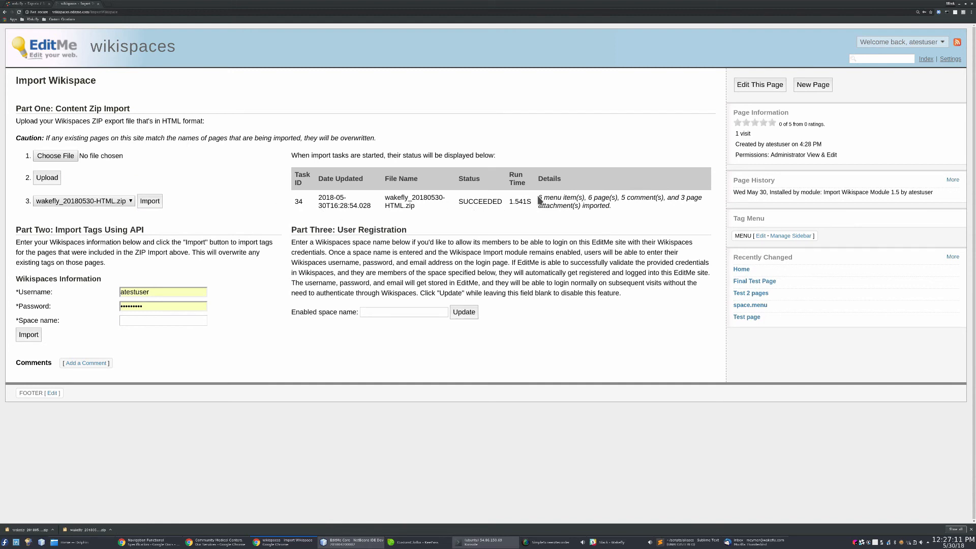
pyautogui.moveTo(628, 221)
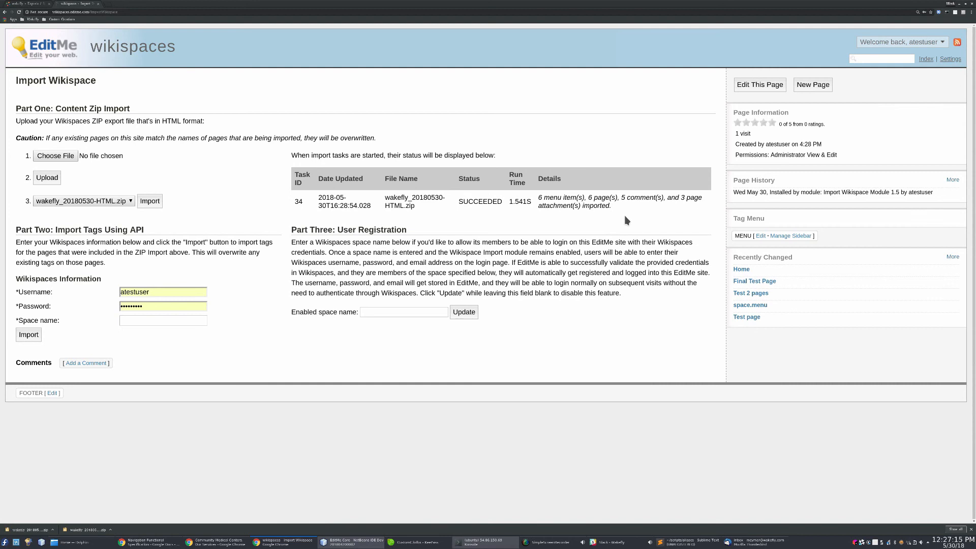
pyautogui.moveTo(353, 214)
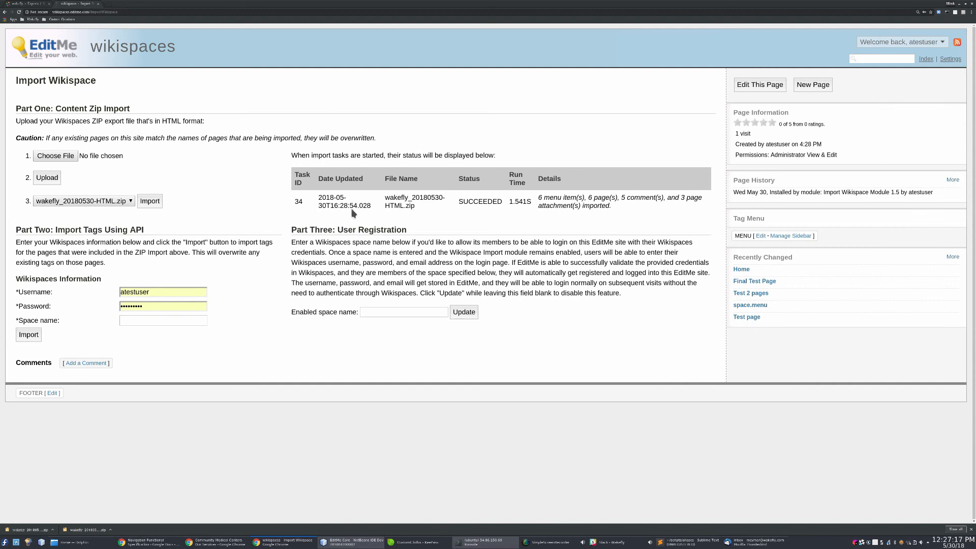
pyautogui.moveTo(244, 213)
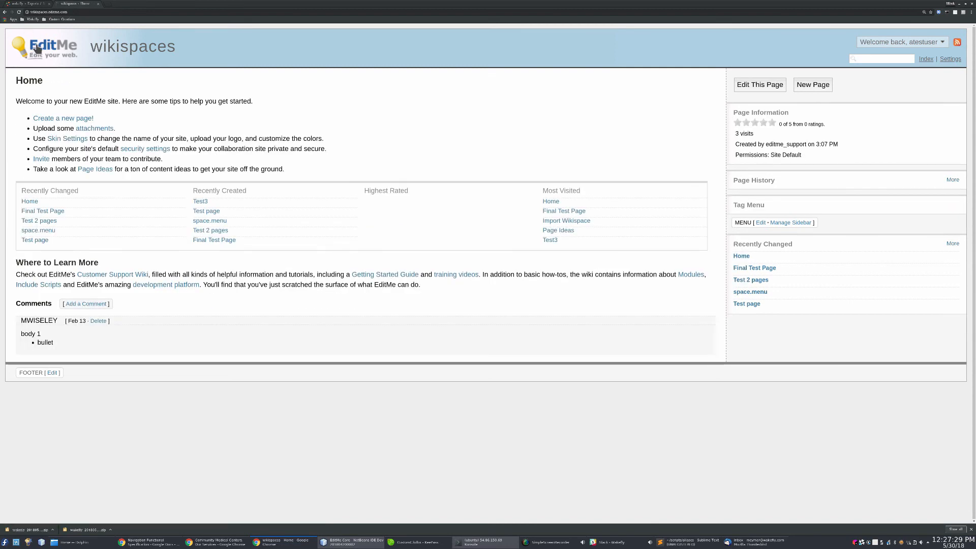
pyautogui.moveTo(745, 265)
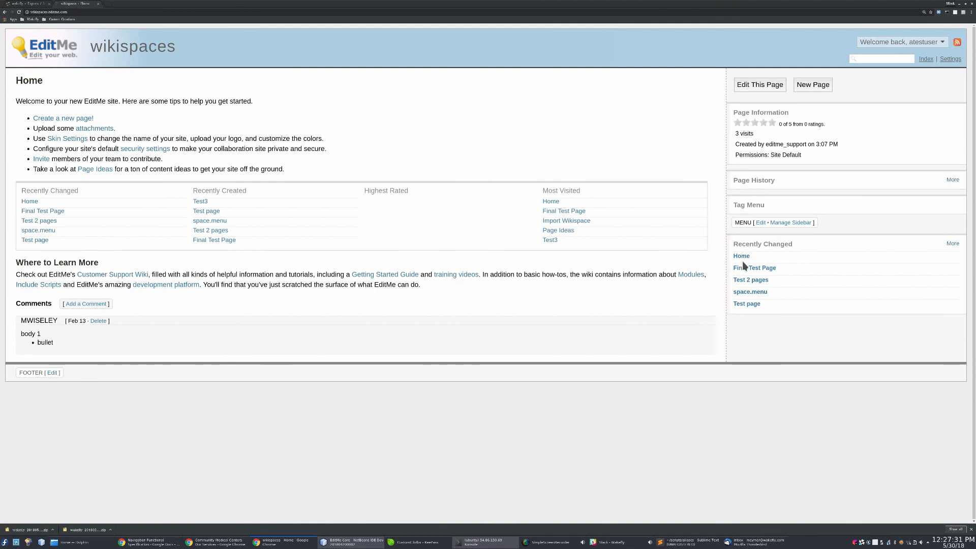
# Open the imported Final Test Page and Test 2 pages from Recently Changed
pyautogui.click(753, 267)
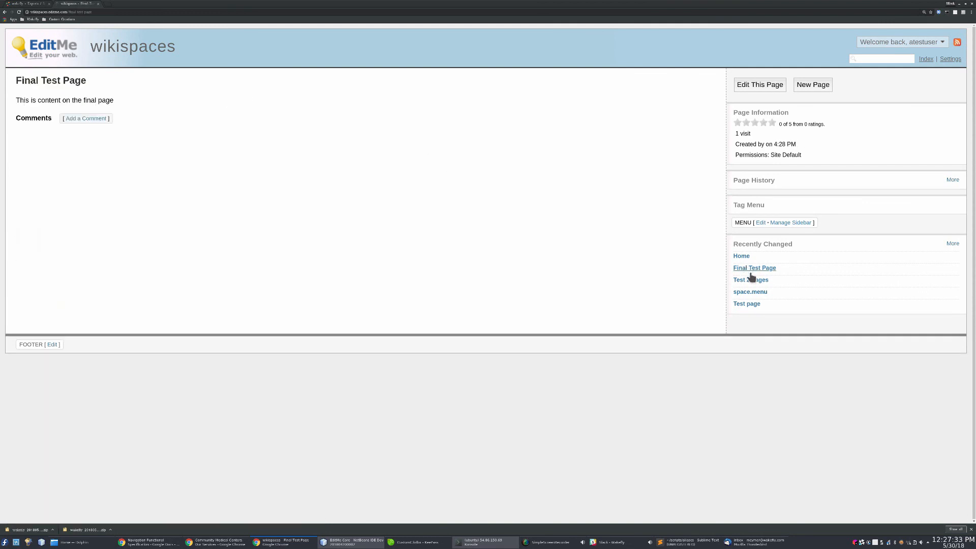
pyautogui.click(751, 279)
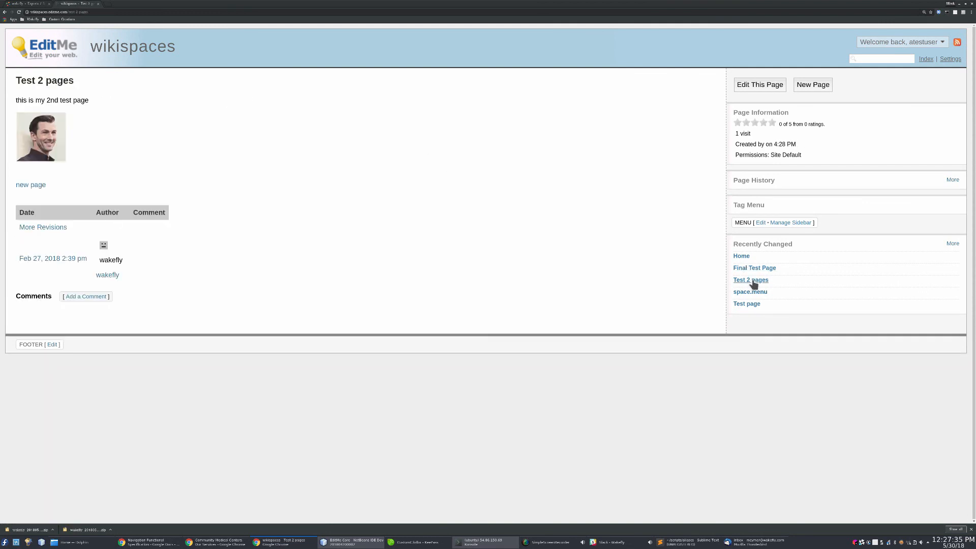